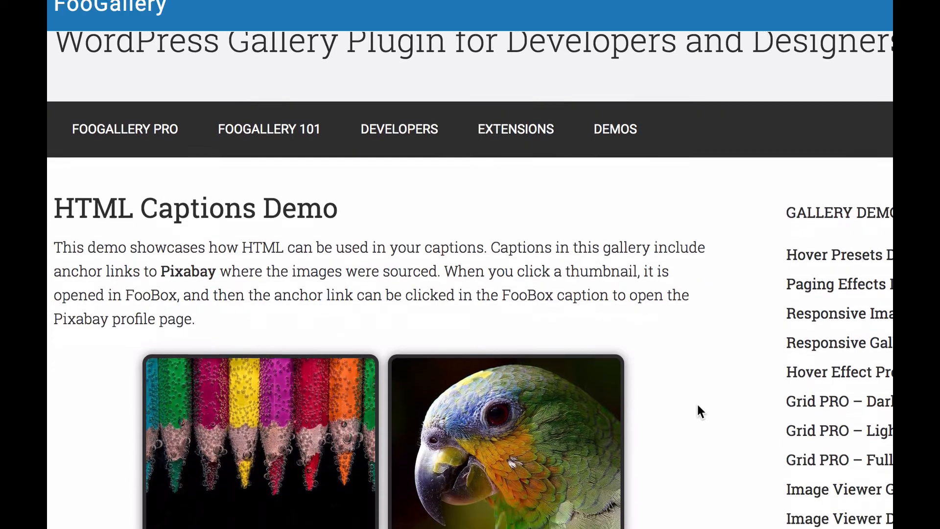
# Browse the demo gallery, open the pencils photo in FooBox, follow its Pixabay credit, then advance to the parrot
pyautogui.scroll(-3)
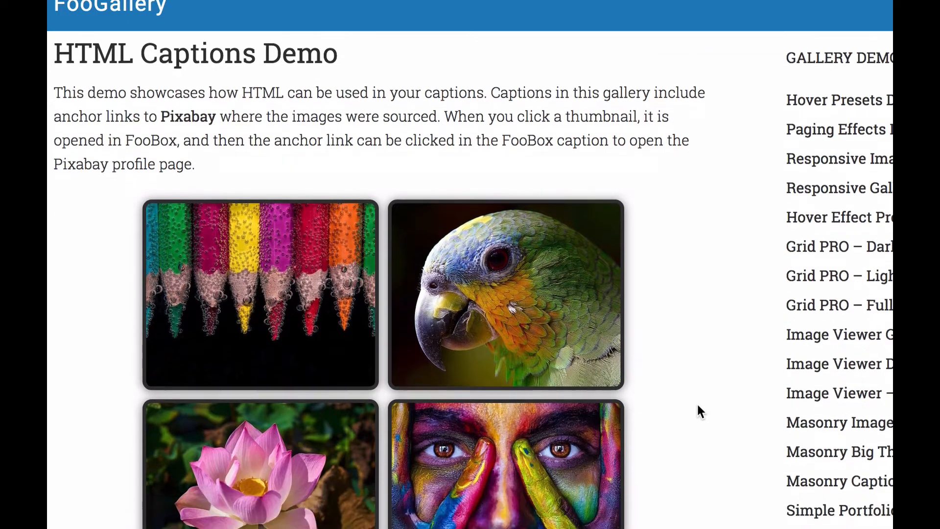
pyautogui.scroll(3)
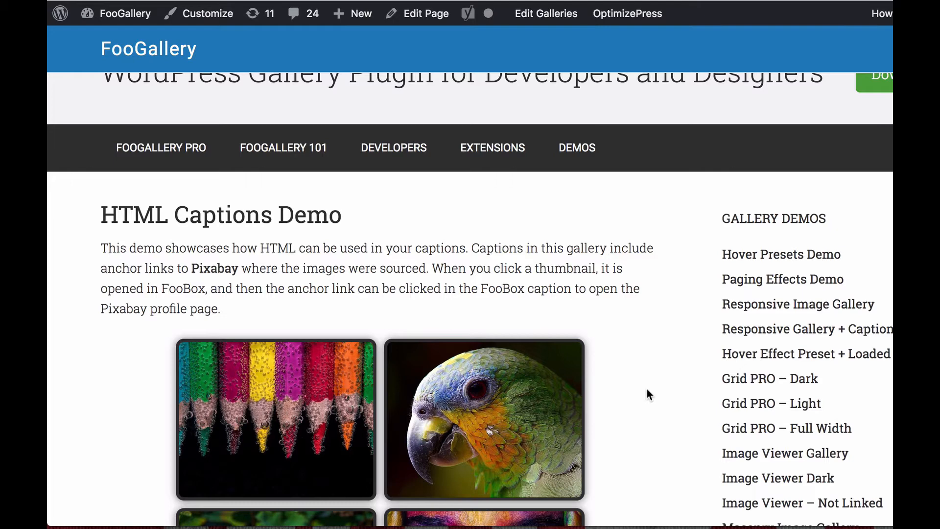
pyautogui.scroll(-3)
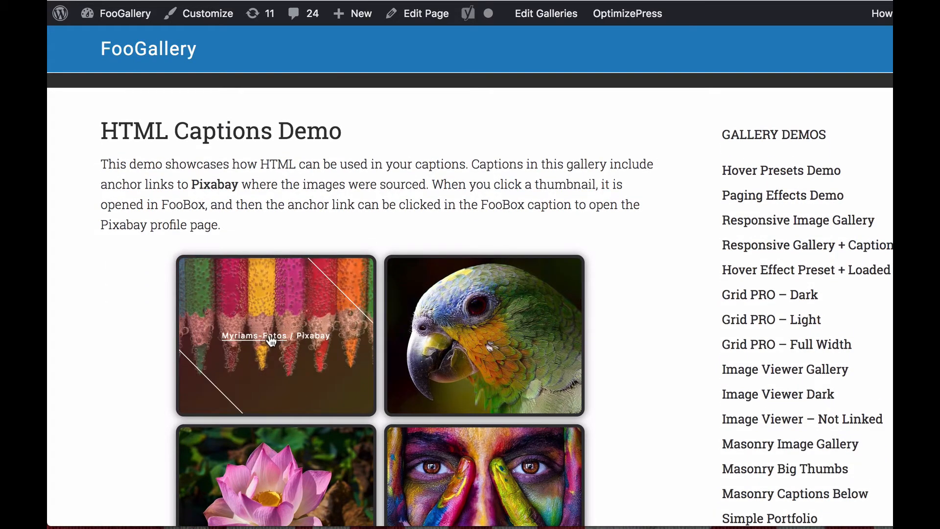
pyautogui.moveTo(250, 352)
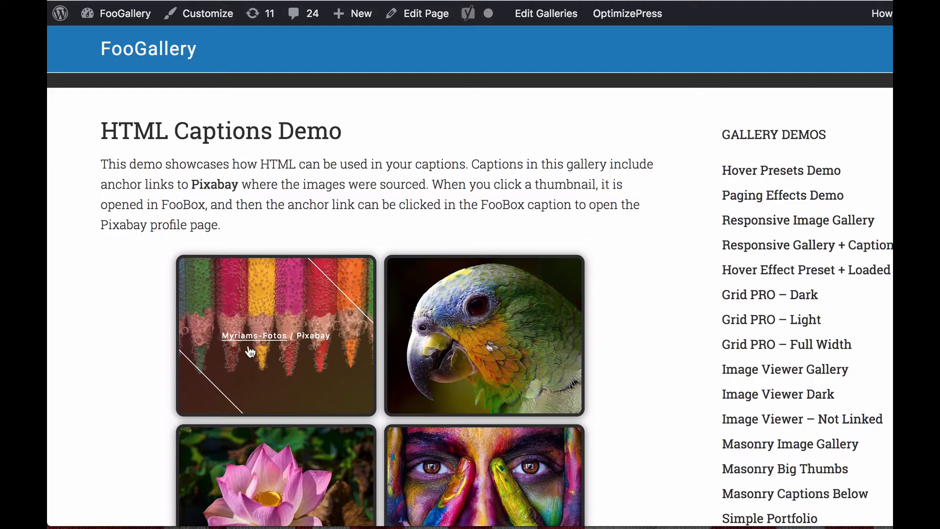
pyautogui.moveTo(259, 351)
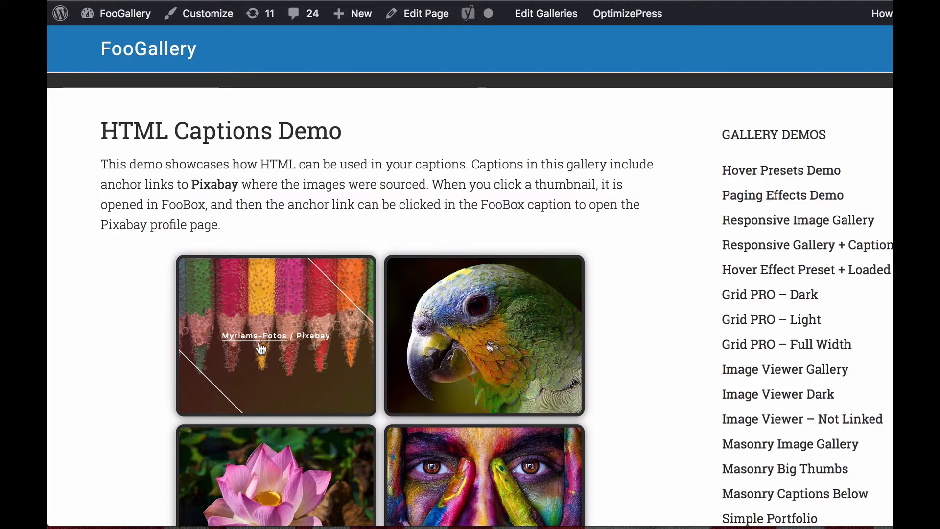
pyautogui.click(275, 334)
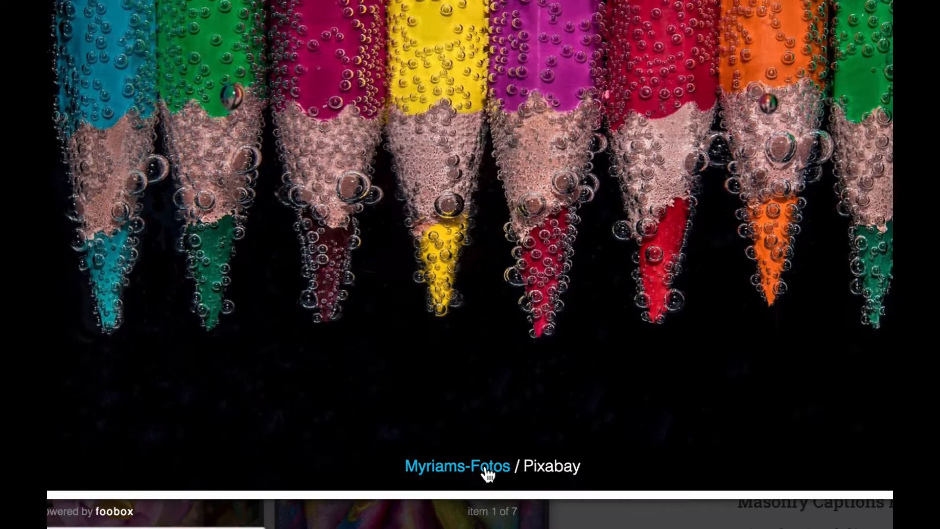
pyautogui.click(457, 467)
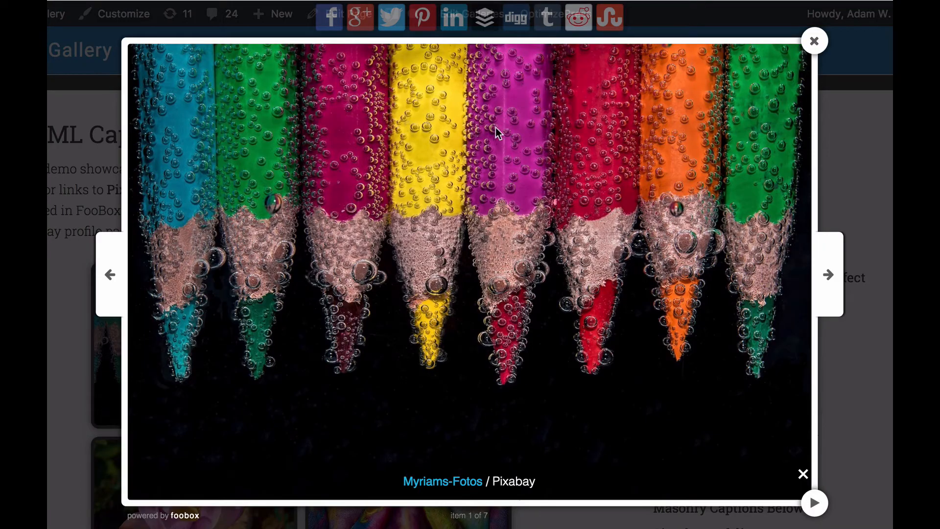
pyautogui.moveTo(454, 483)
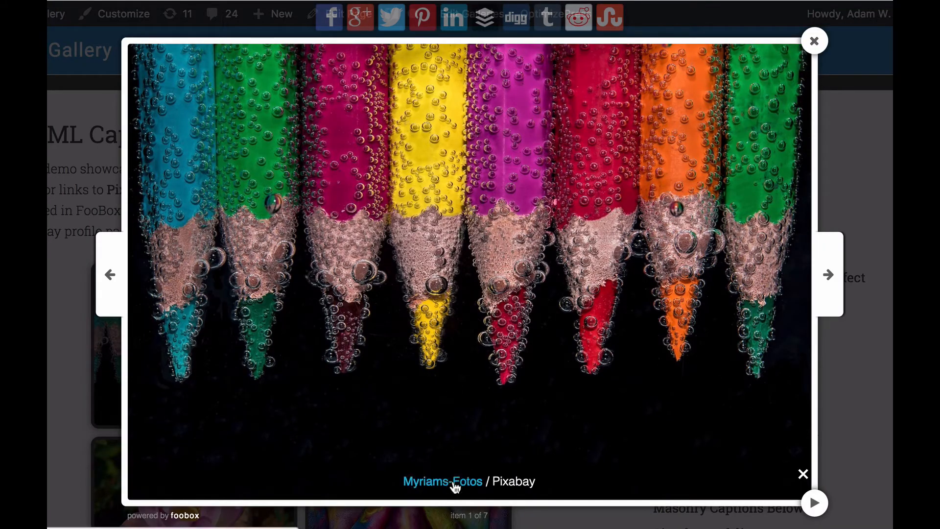
pyautogui.click(828, 274)
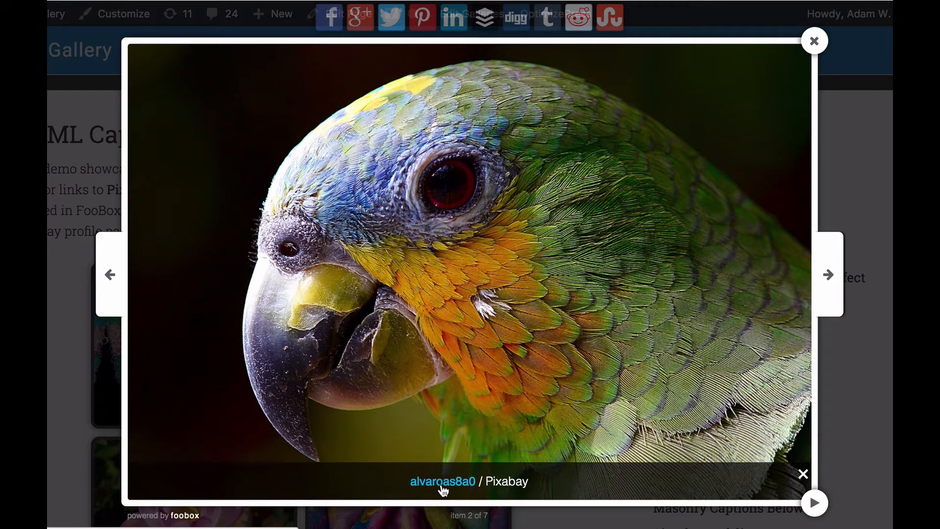
# Close FooBox and open the HTML Captions gallery editor, previewing it before returning to Manage Items
pyautogui.click(815, 41)
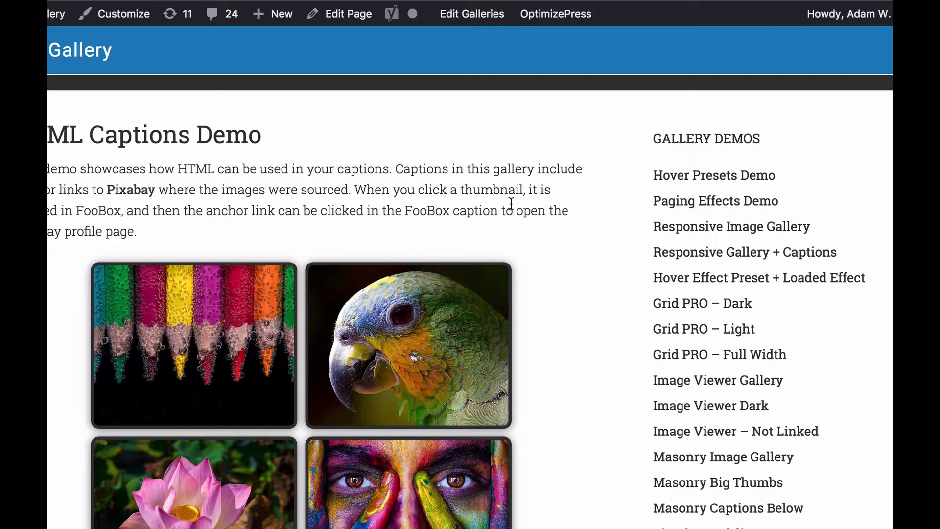
pyautogui.click(472, 14)
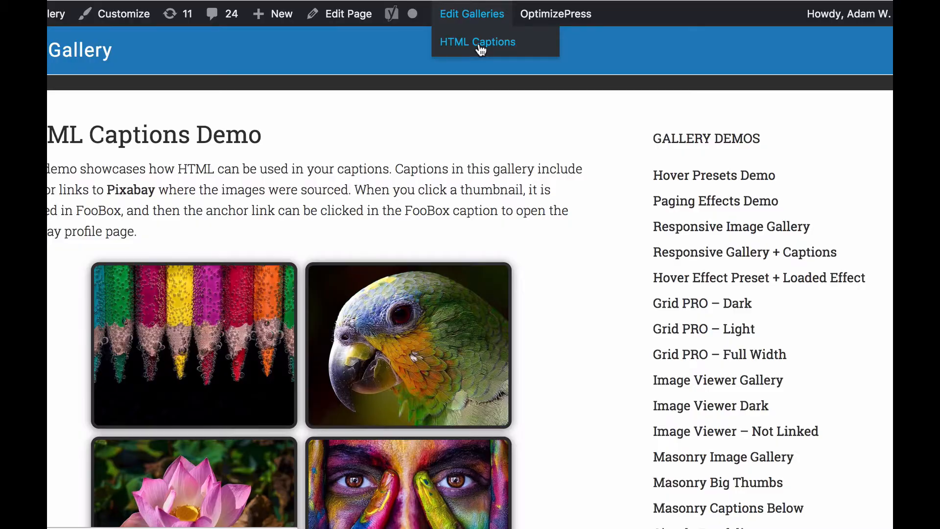
pyautogui.click(477, 41)
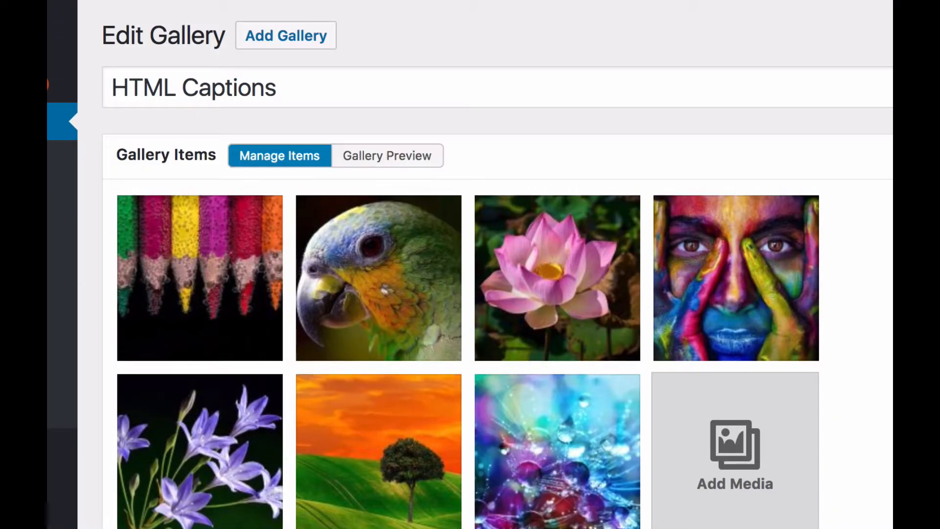
pyautogui.scroll(-3)
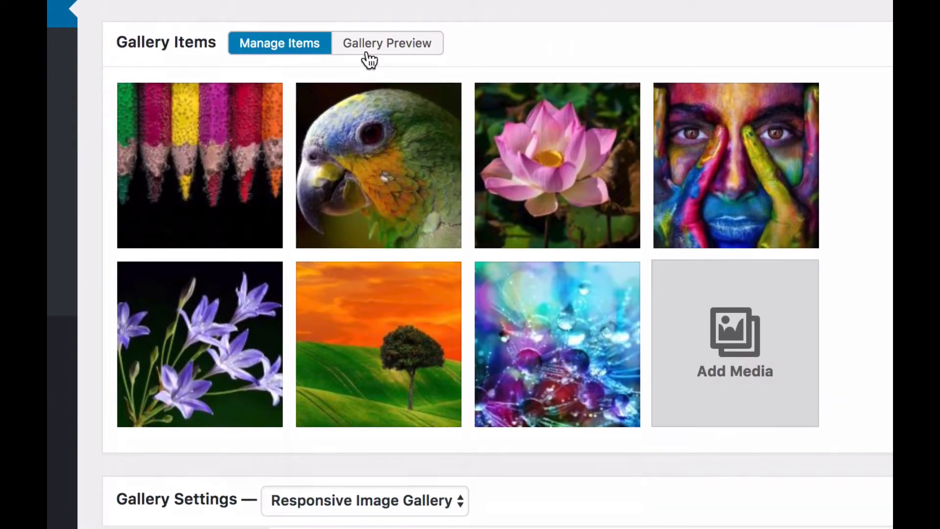
pyautogui.click(387, 43)
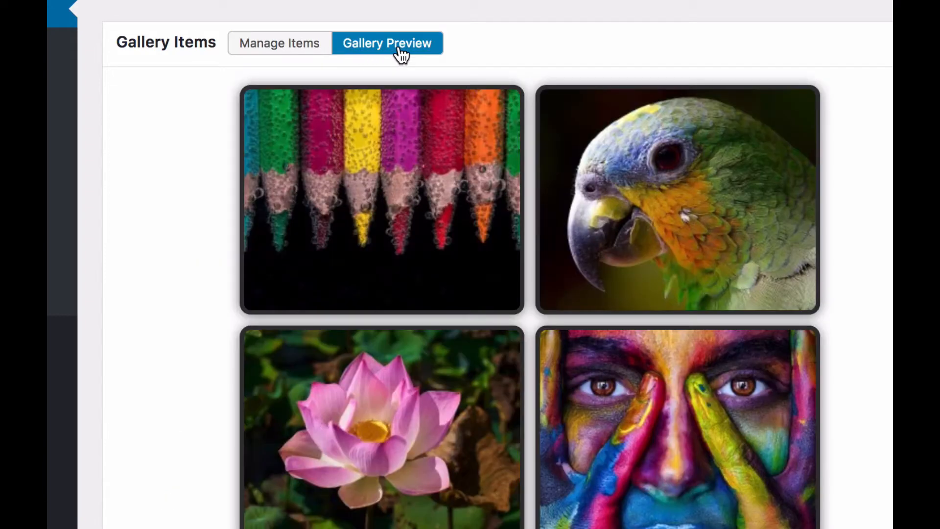
pyautogui.moveTo(279, 43)
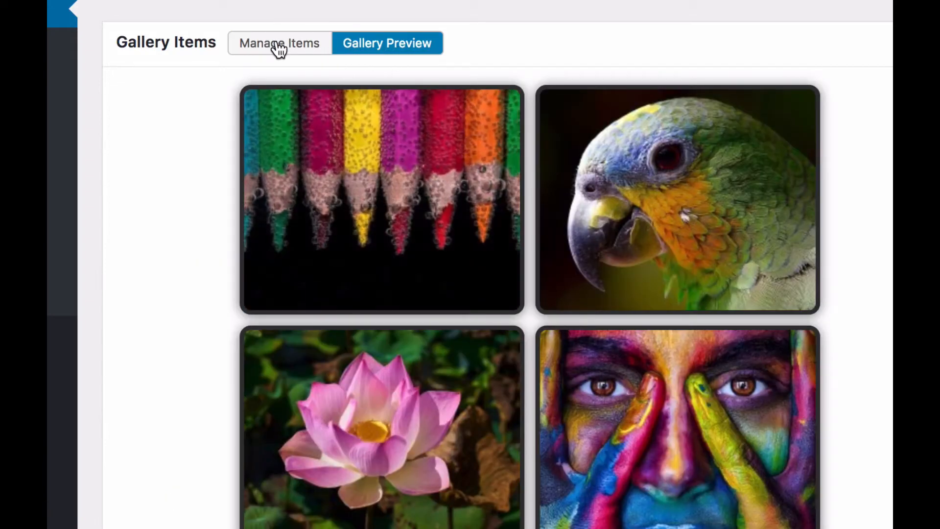
pyautogui.click(278, 44)
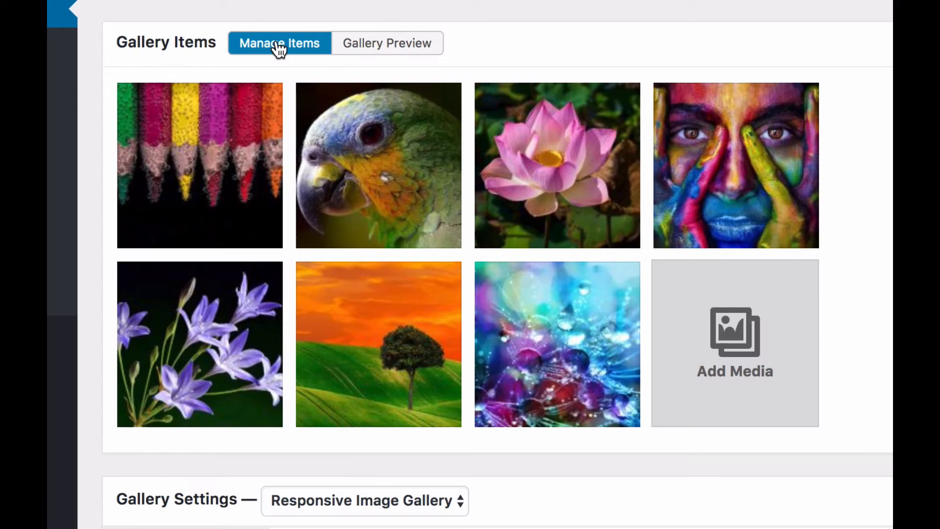
pyautogui.moveTo(182, 128)
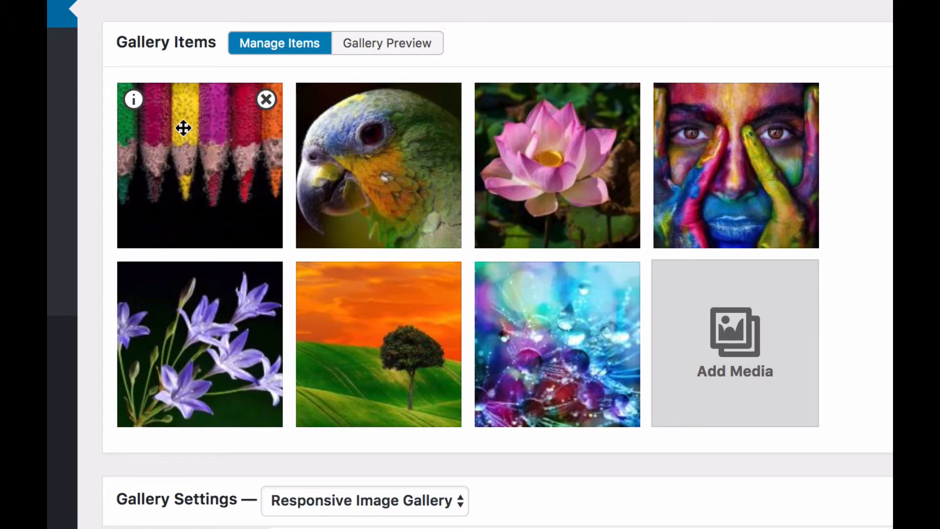
pyautogui.moveTo(133, 99)
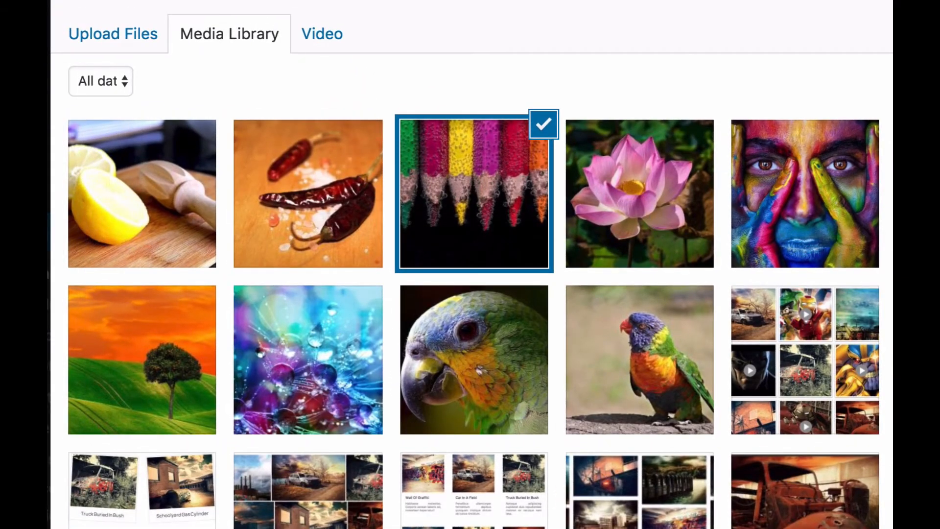
# Show the pencils photo's details, scrolling through its Caption anchor tag linking to Myriams-Fotos on Pixabay
pyautogui.click(473, 193)
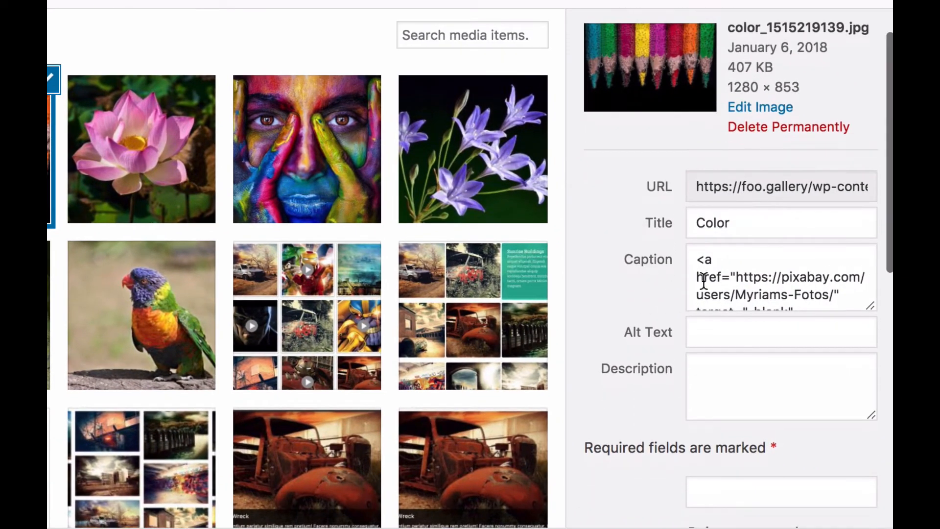
pyautogui.scroll(-3)
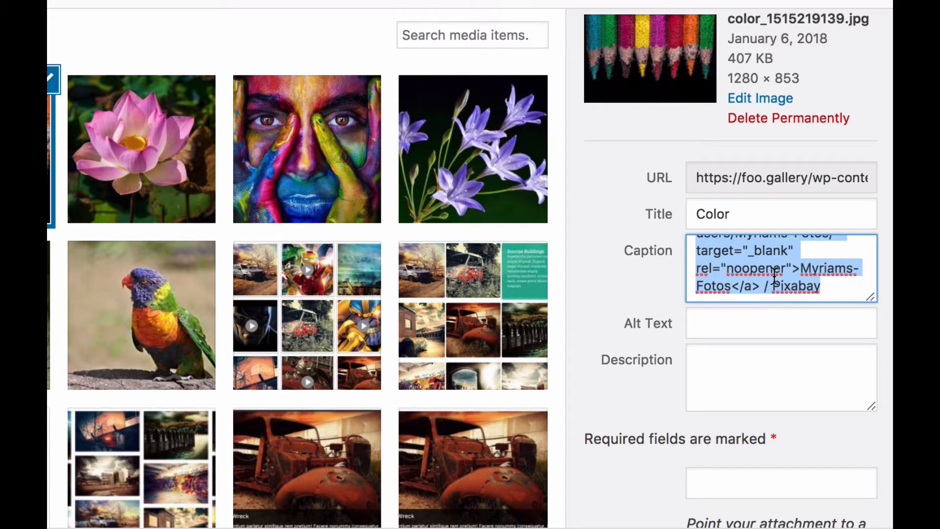
pyautogui.scroll(3)
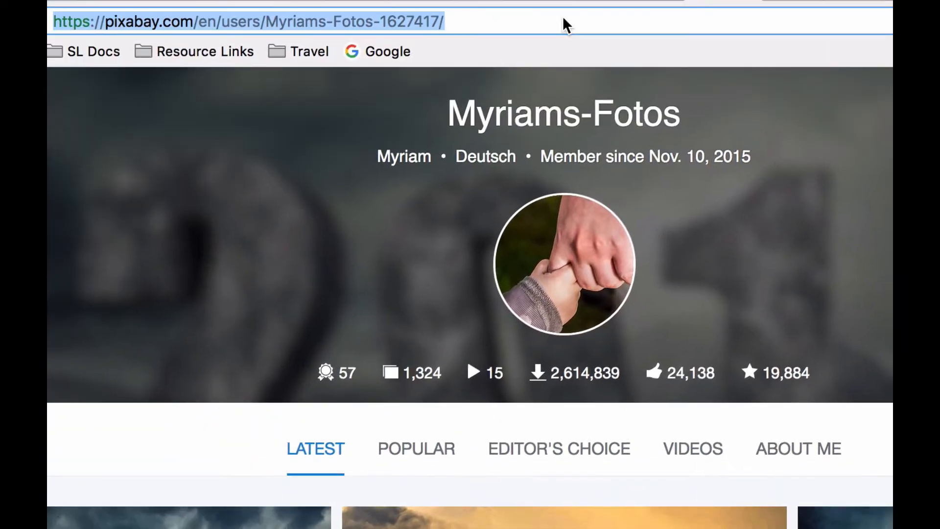
pyautogui.moveTo(647, 12)
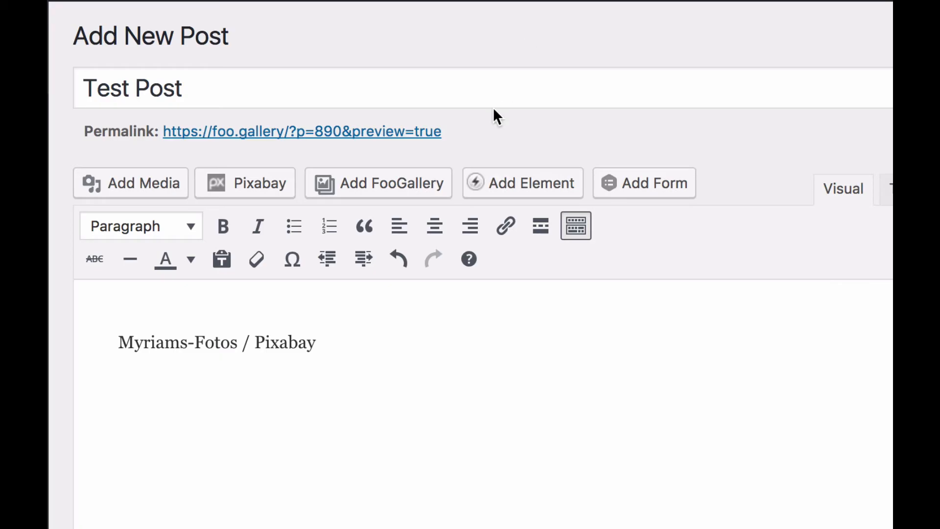
pyautogui.moveTo(150, 342)
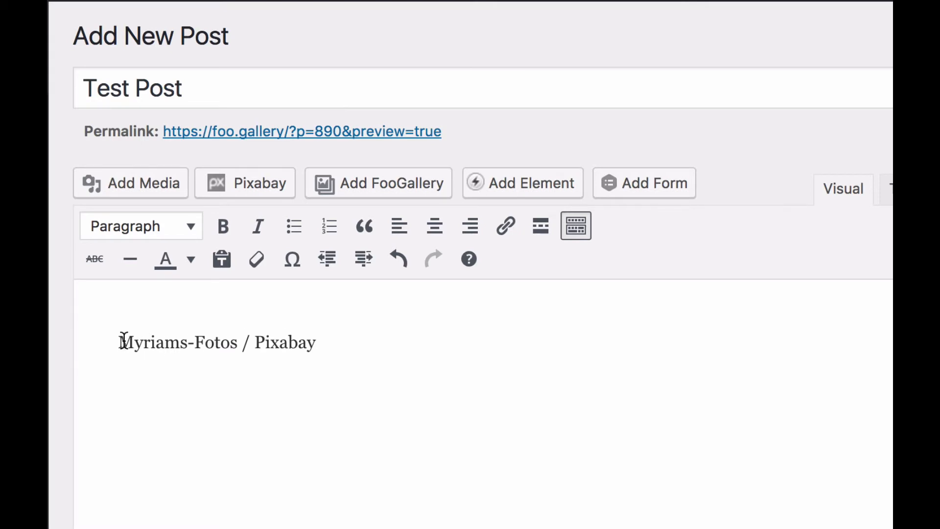
# Link 'Myriams-Fotos' to the Pixabay profile URL with 'Open link in a new tab' enabled
pyautogui.doubleClick(177, 343)
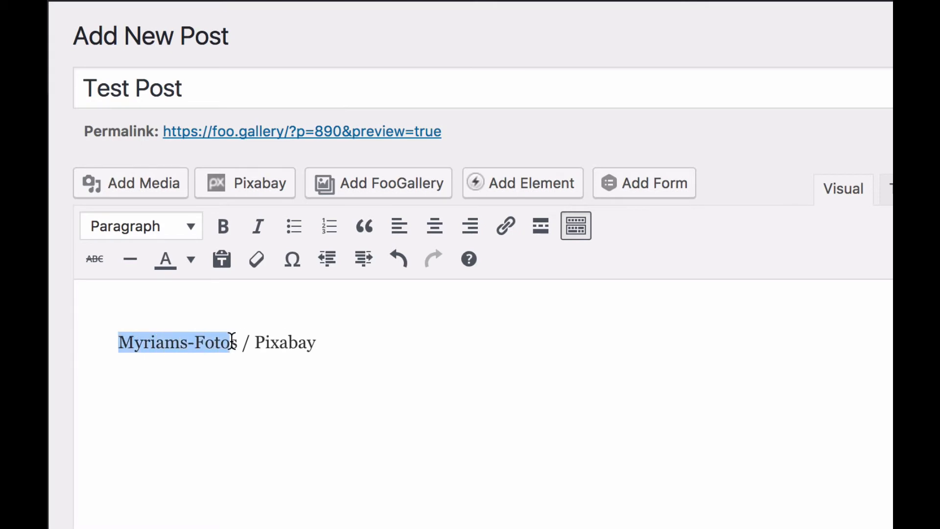
pyautogui.moveTo(505, 226)
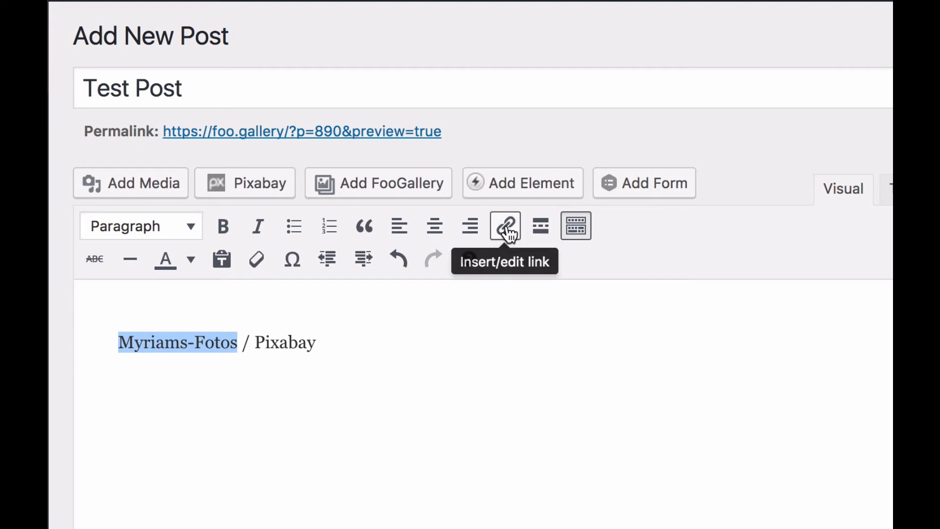
pyautogui.click(505, 226)
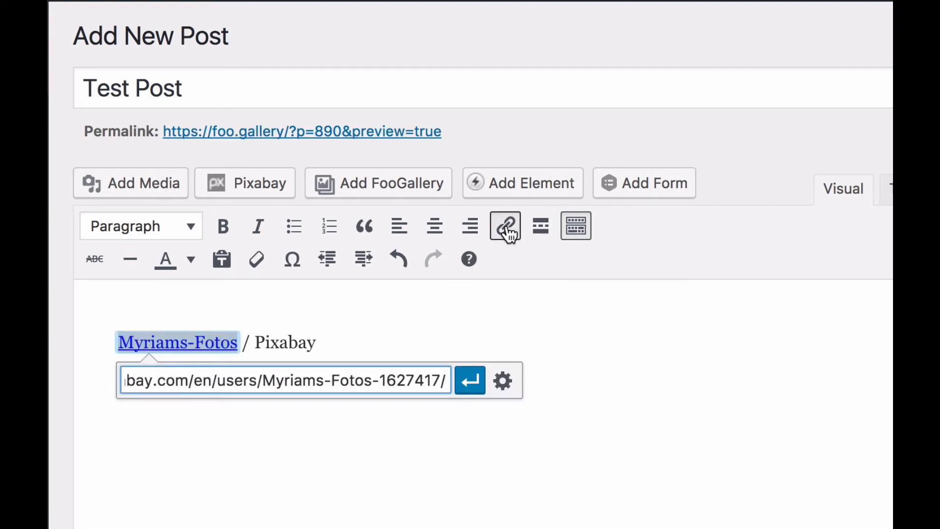
pyautogui.moveTo(470, 380)
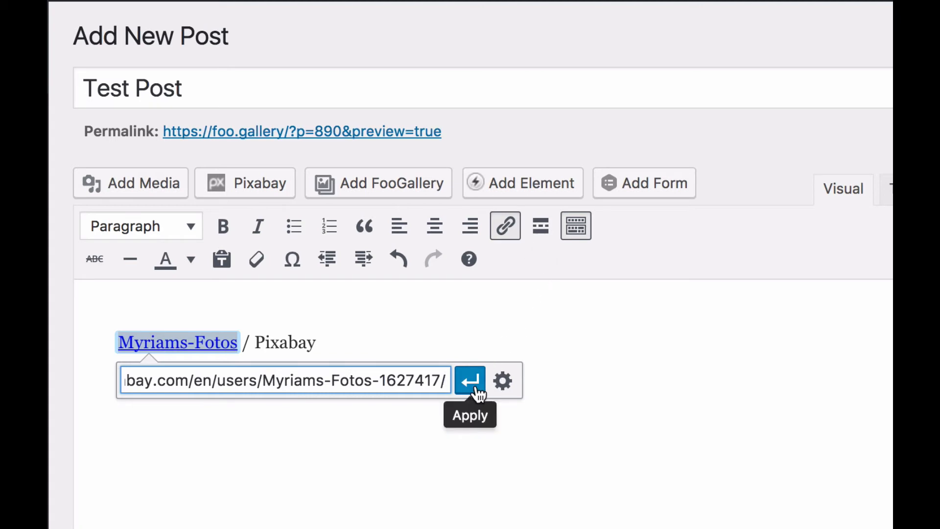
pyautogui.click(503, 380)
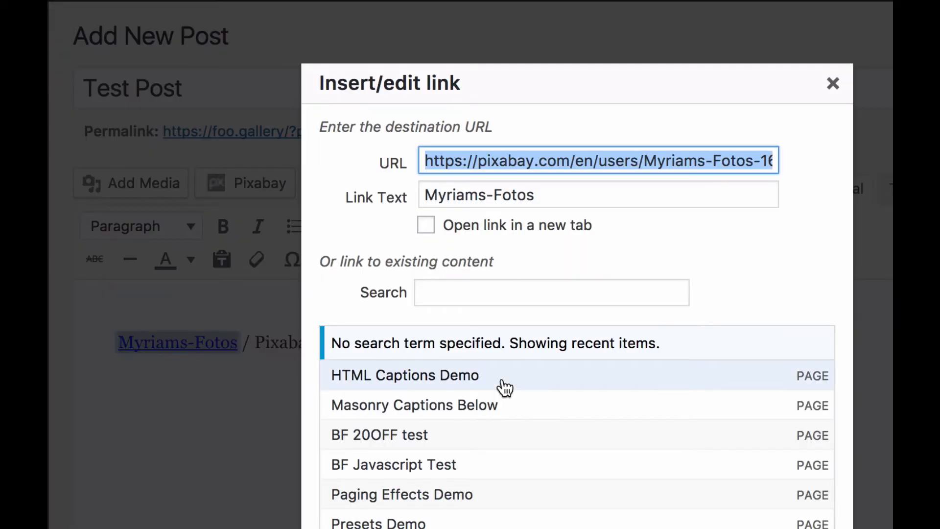
pyautogui.click(426, 225)
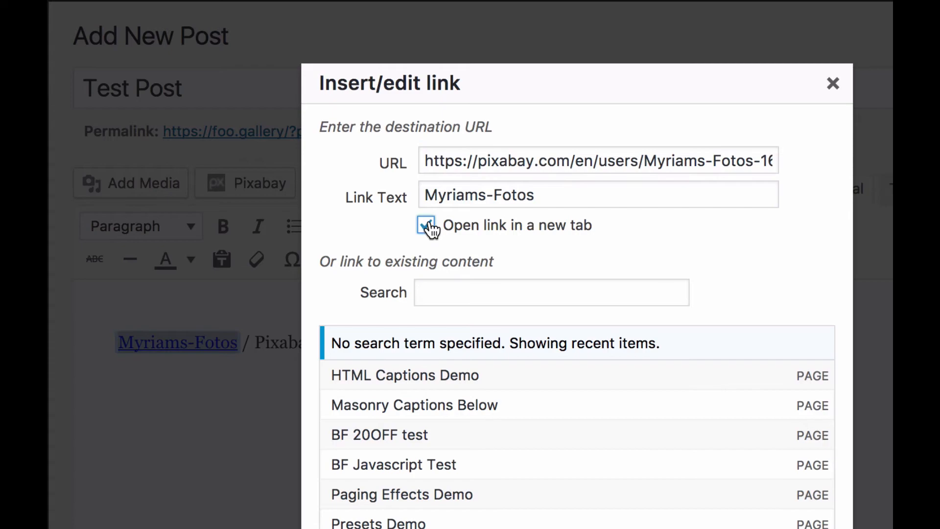
pyautogui.click(427, 224)
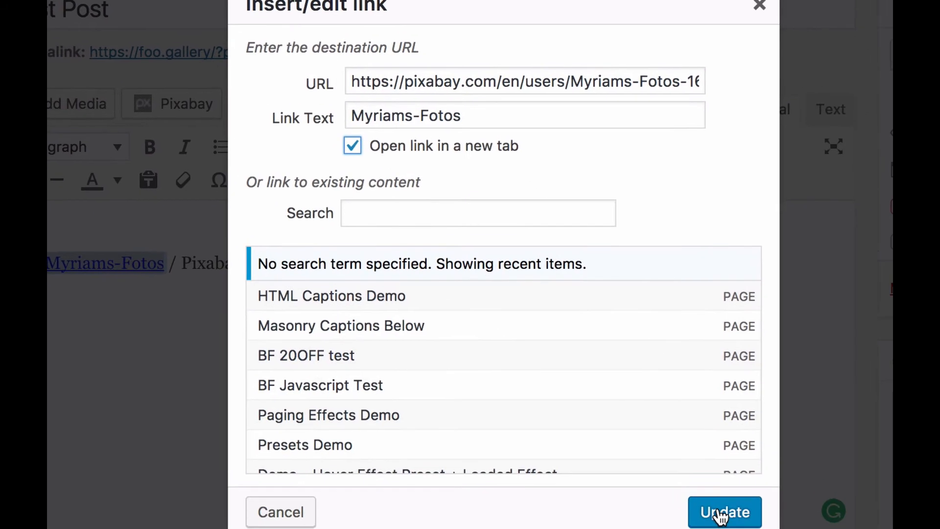
pyautogui.click(725, 511)
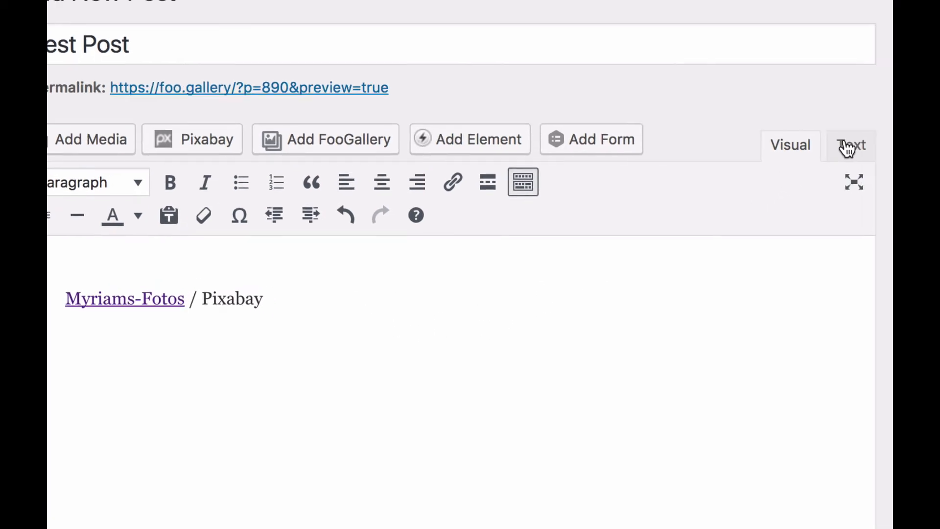
# View the caption's raw HTML anchor markup in the Text tab, then return to the gallery images
pyautogui.click(852, 144)
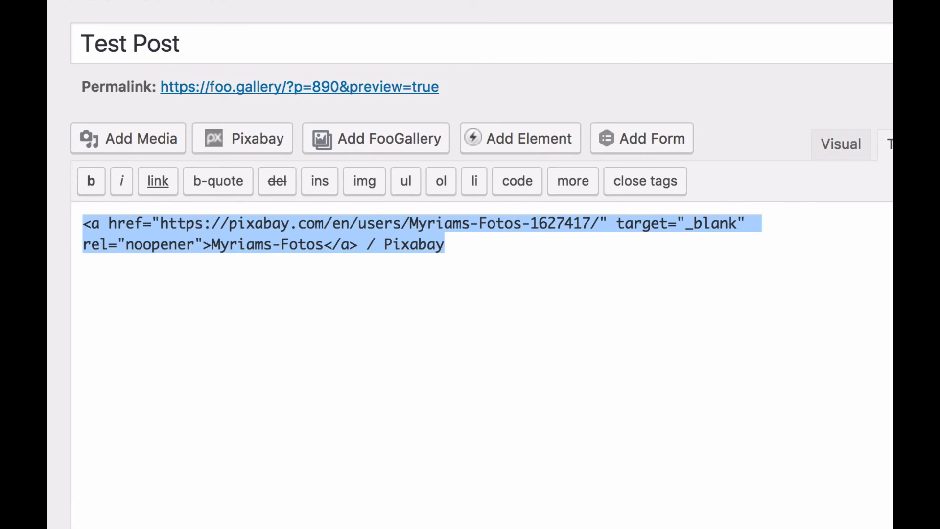
pyautogui.click(127, 139)
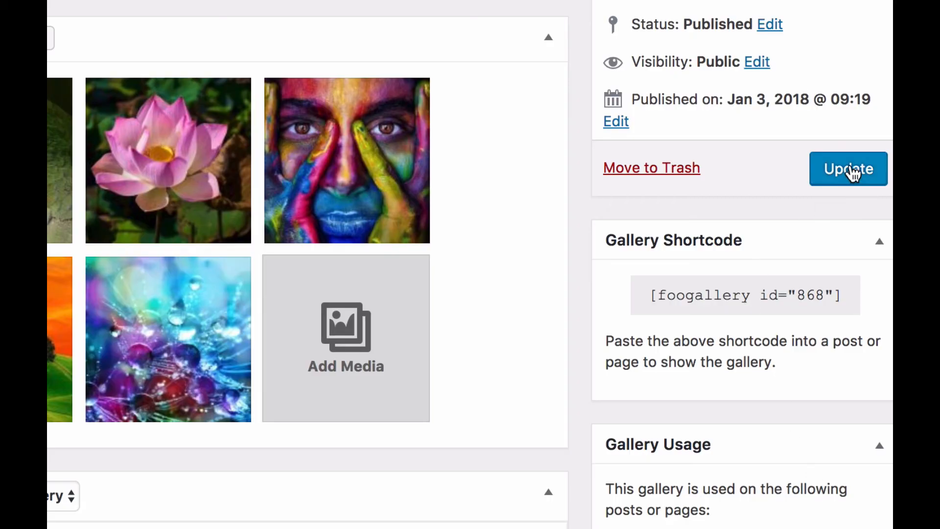
# Update the HTML Captions gallery and view the HTML Captions Demo page from Gallery Usage
pyautogui.click(848, 168)
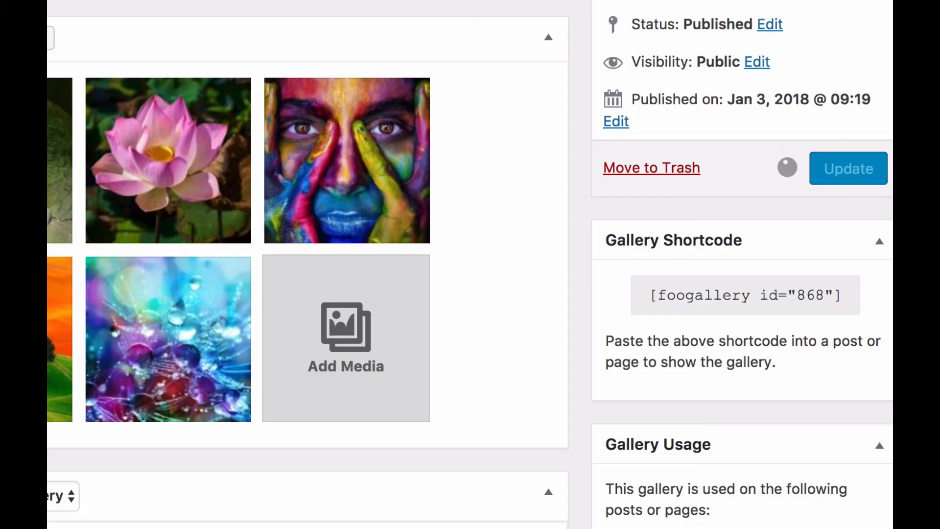
pyautogui.scroll(-3)
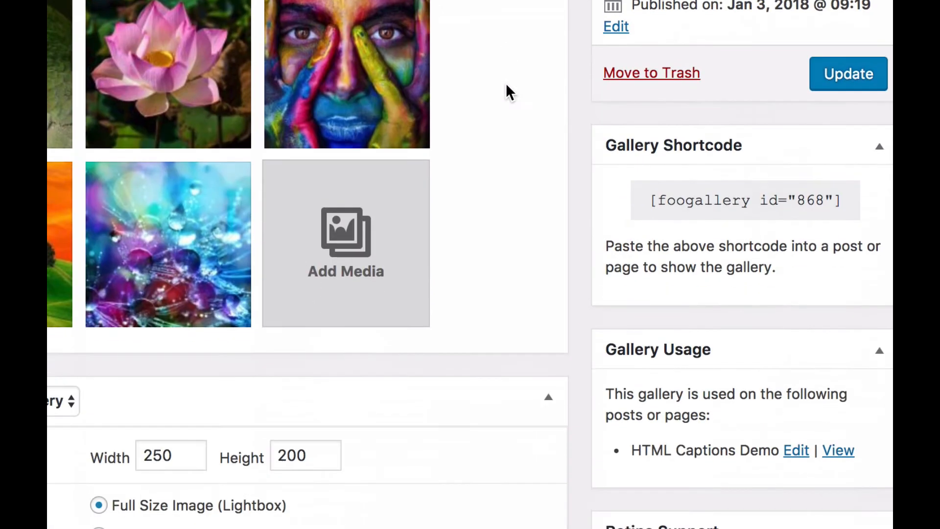
pyautogui.scroll(-3)
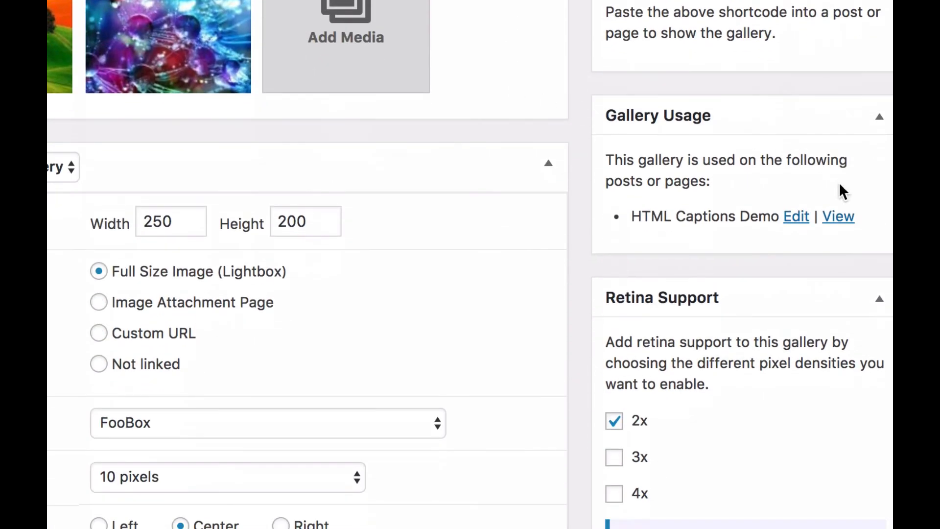
pyautogui.click(839, 216)
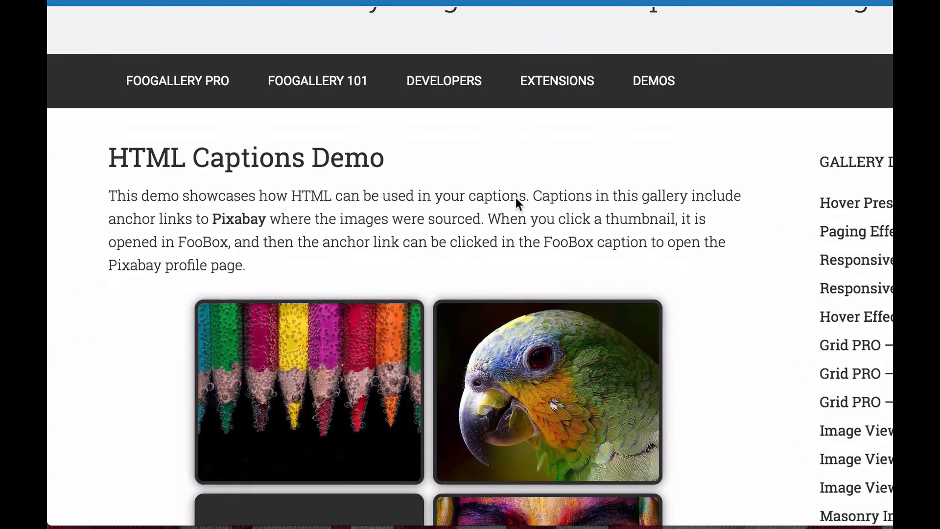
pyautogui.scroll(-3)
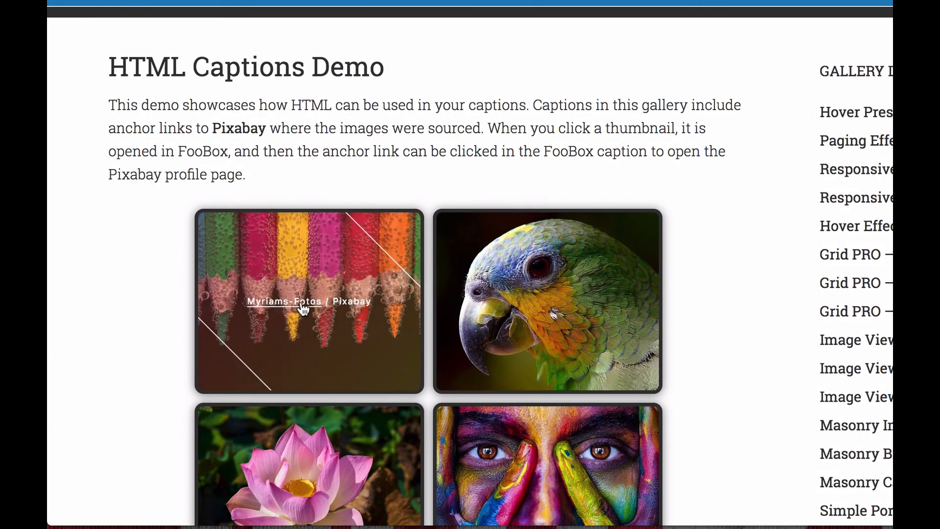
pyautogui.click(308, 301)
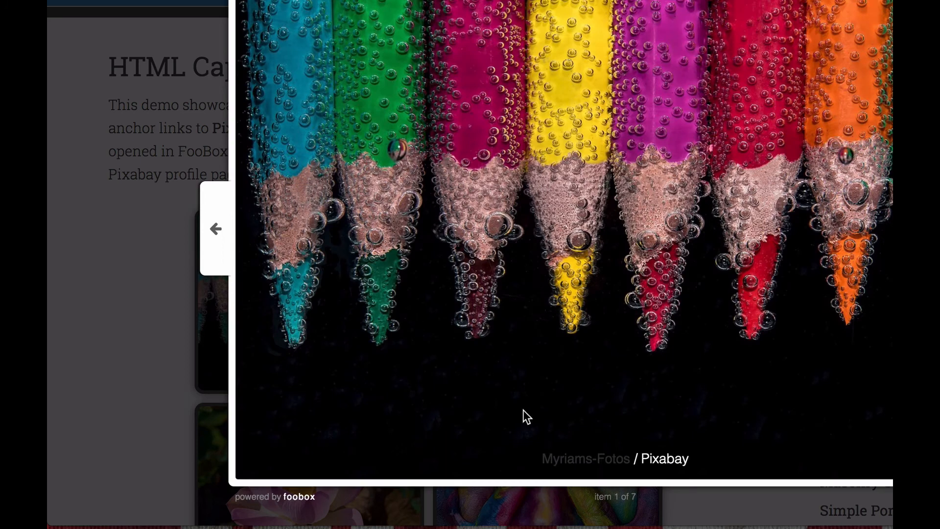
pyautogui.click(586, 458)
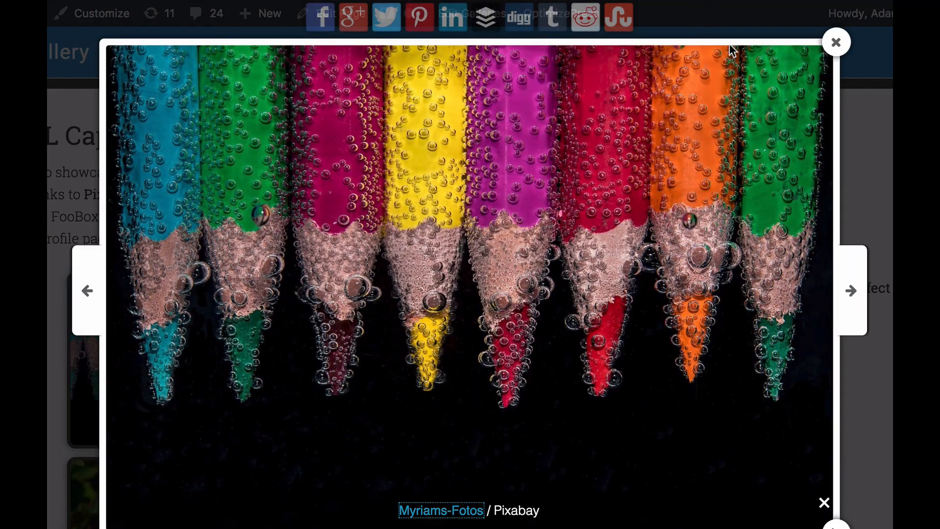
pyautogui.click(837, 42)
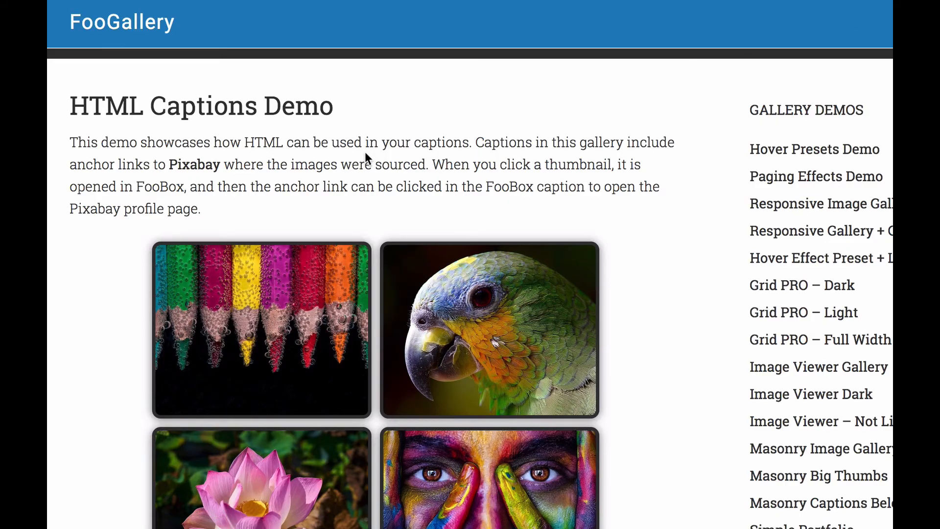
pyautogui.moveTo(70, 228)
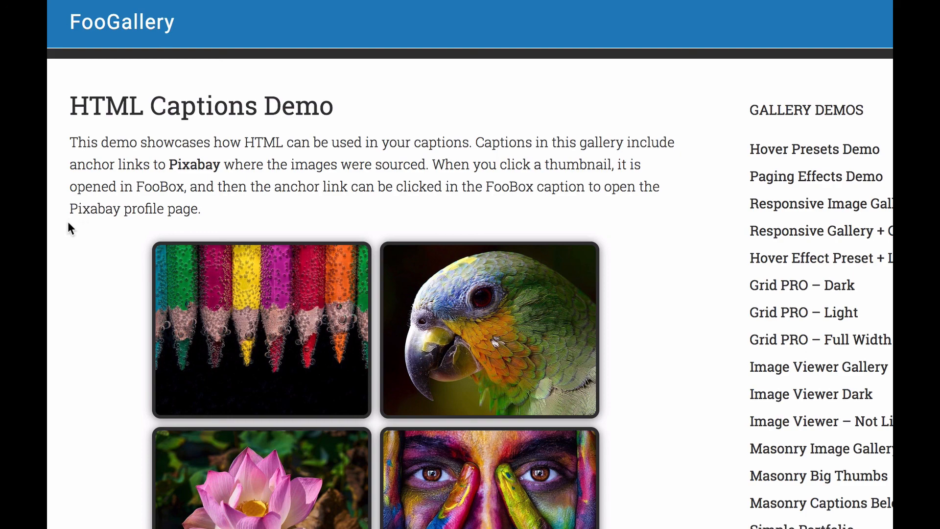
pyautogui.moveTo(66, 241)
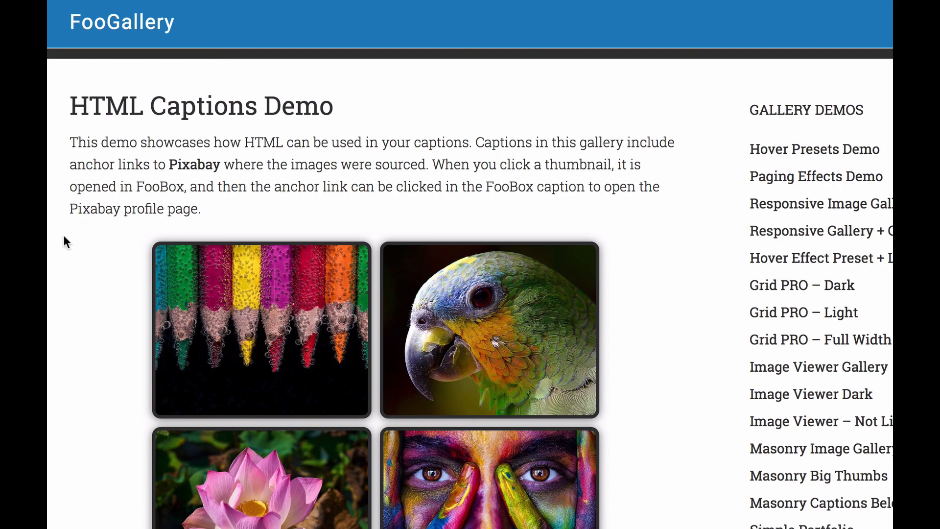